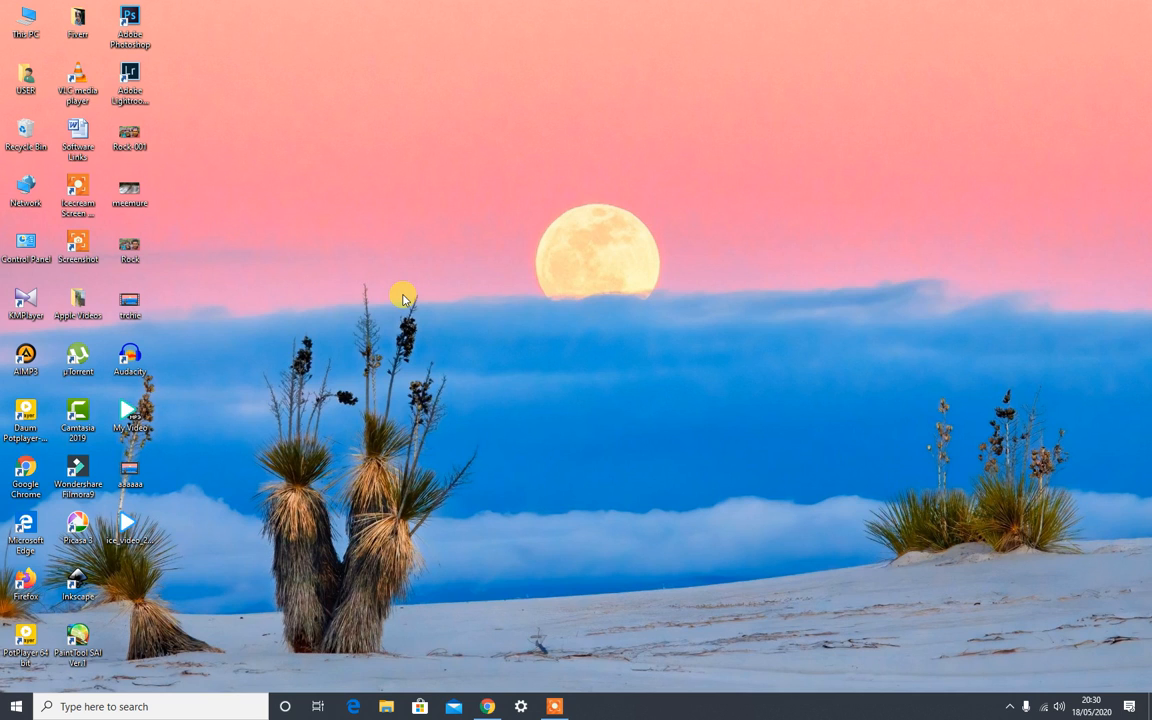
mouse_move(639, 341)
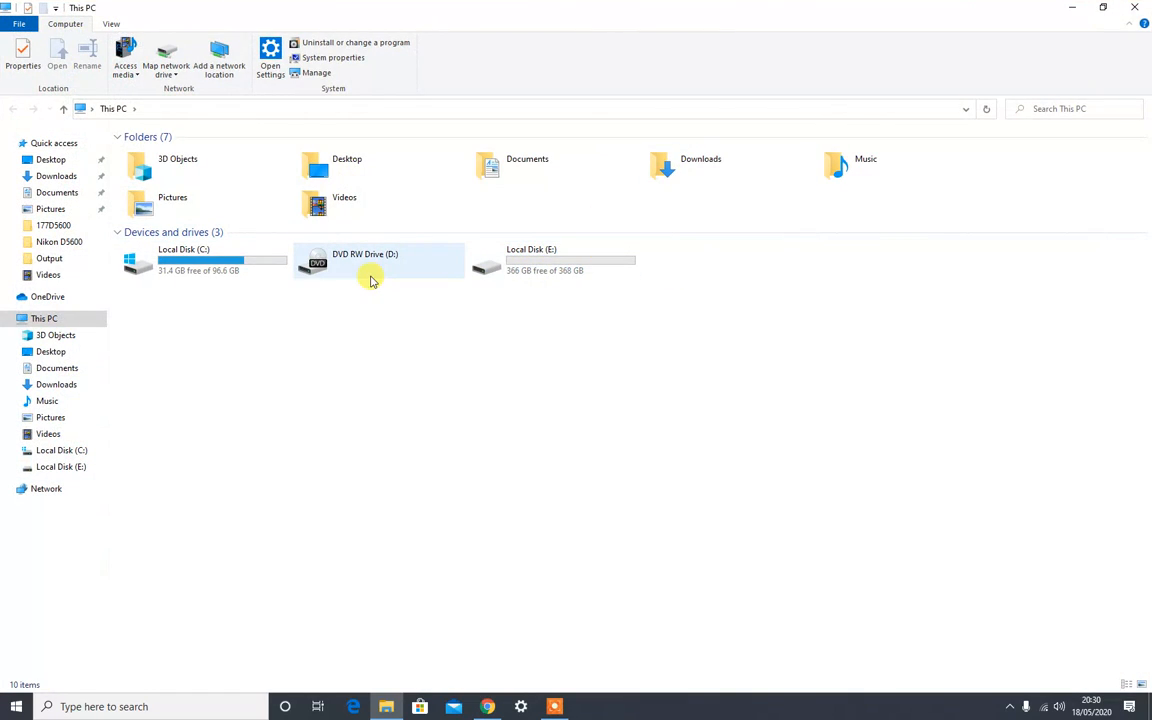
mouse_move(360, 280)
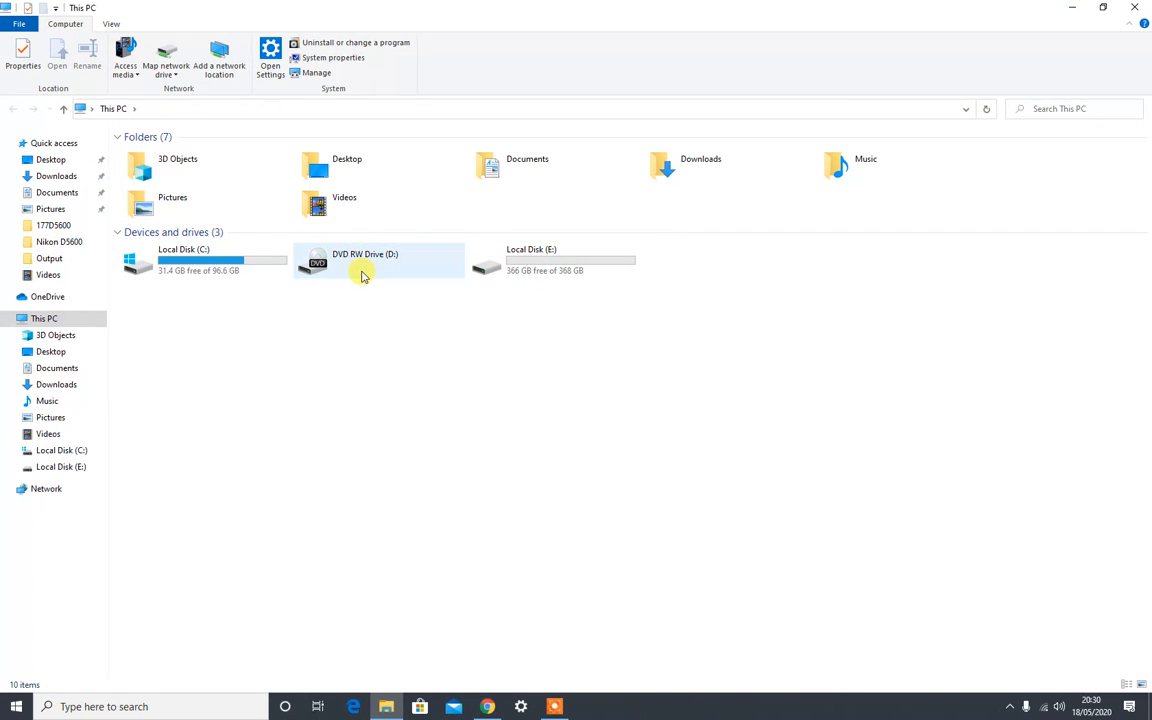
mouse_move(388, 262)
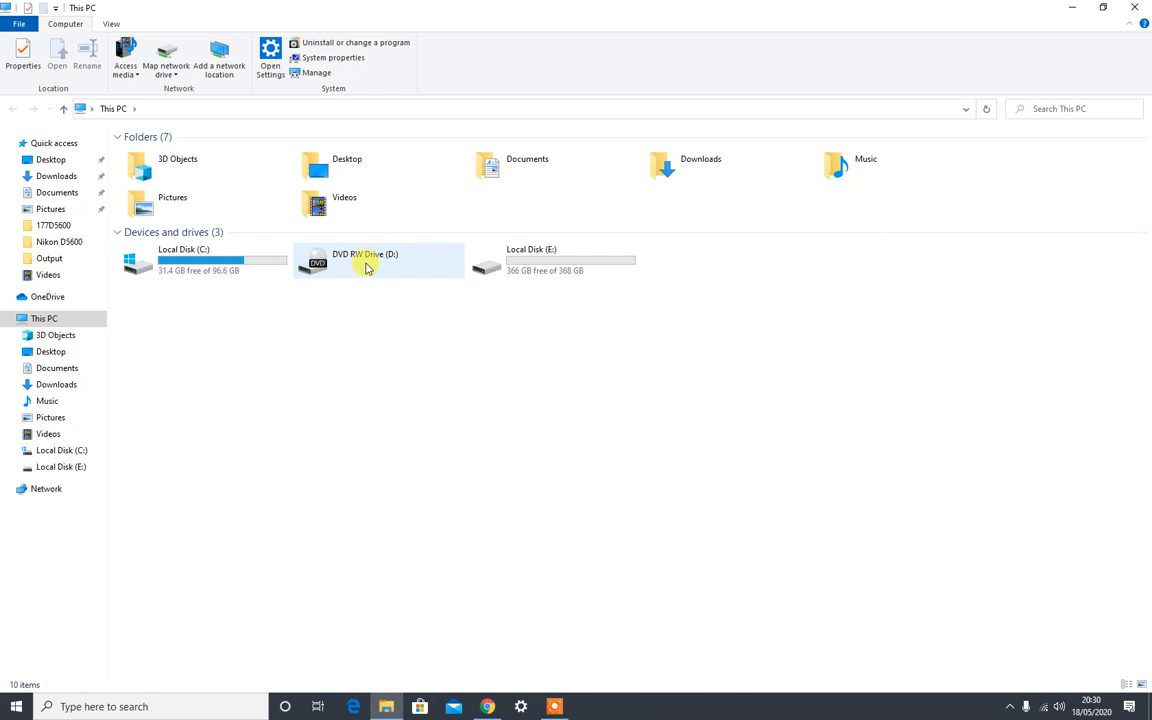
mouse_move(550, 260)
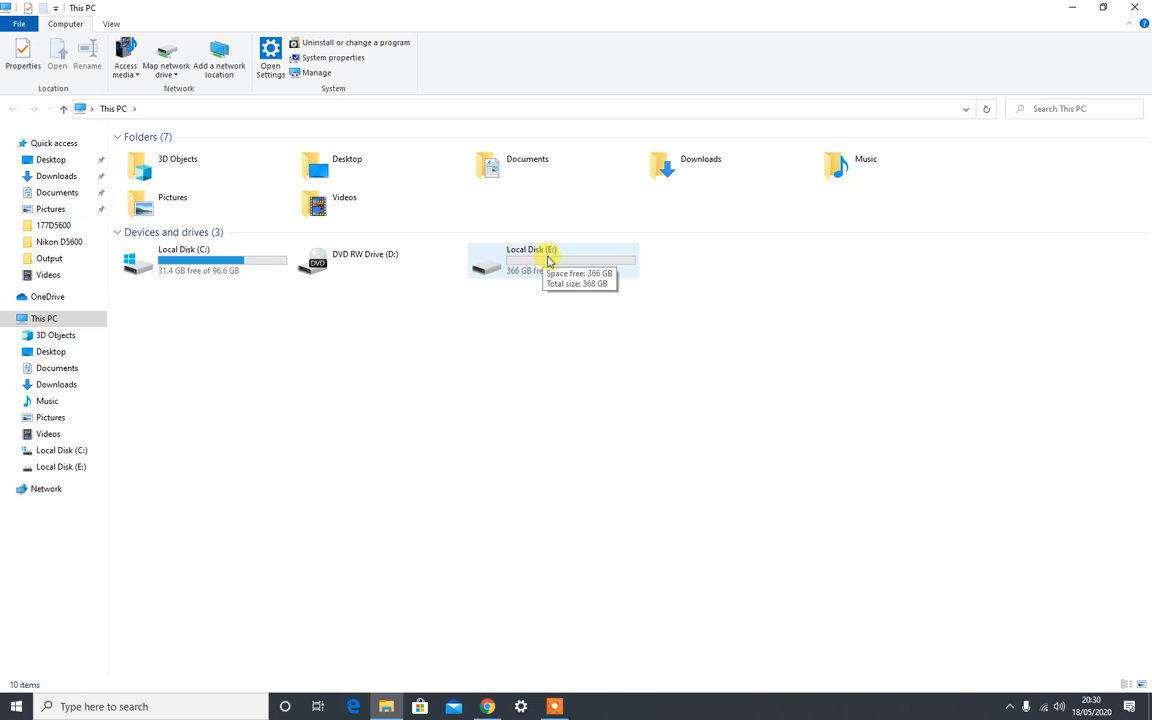
mouse_move(556, 262)
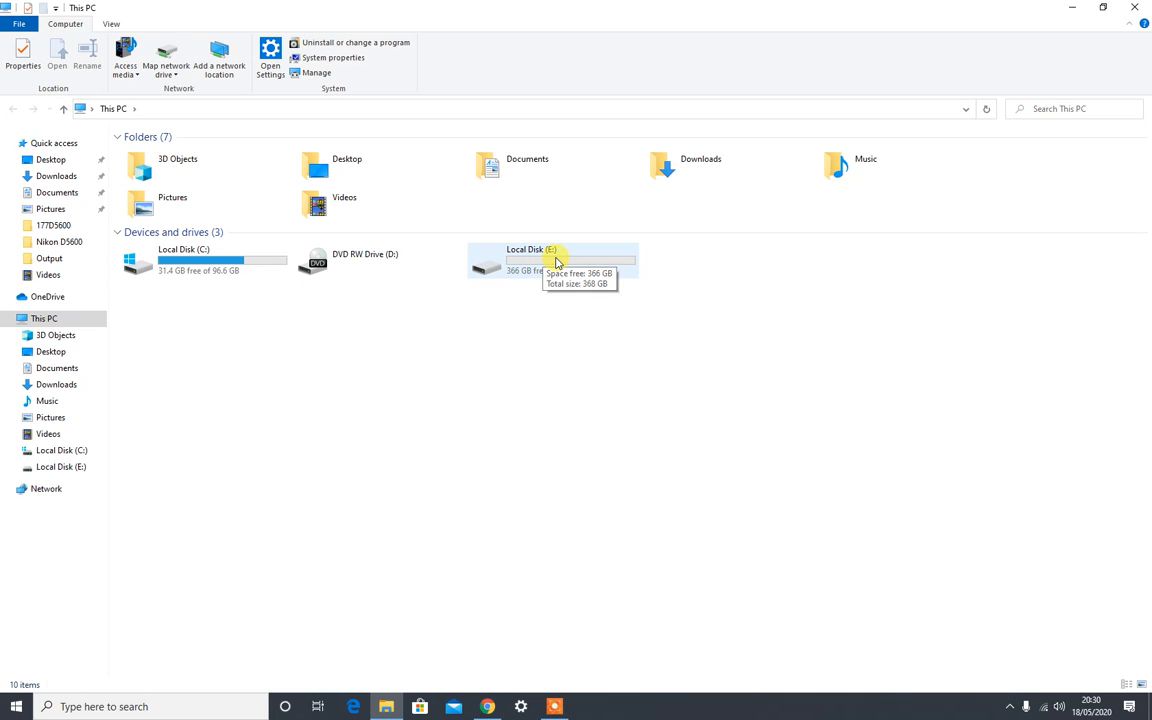
mouse_move(428, 260)
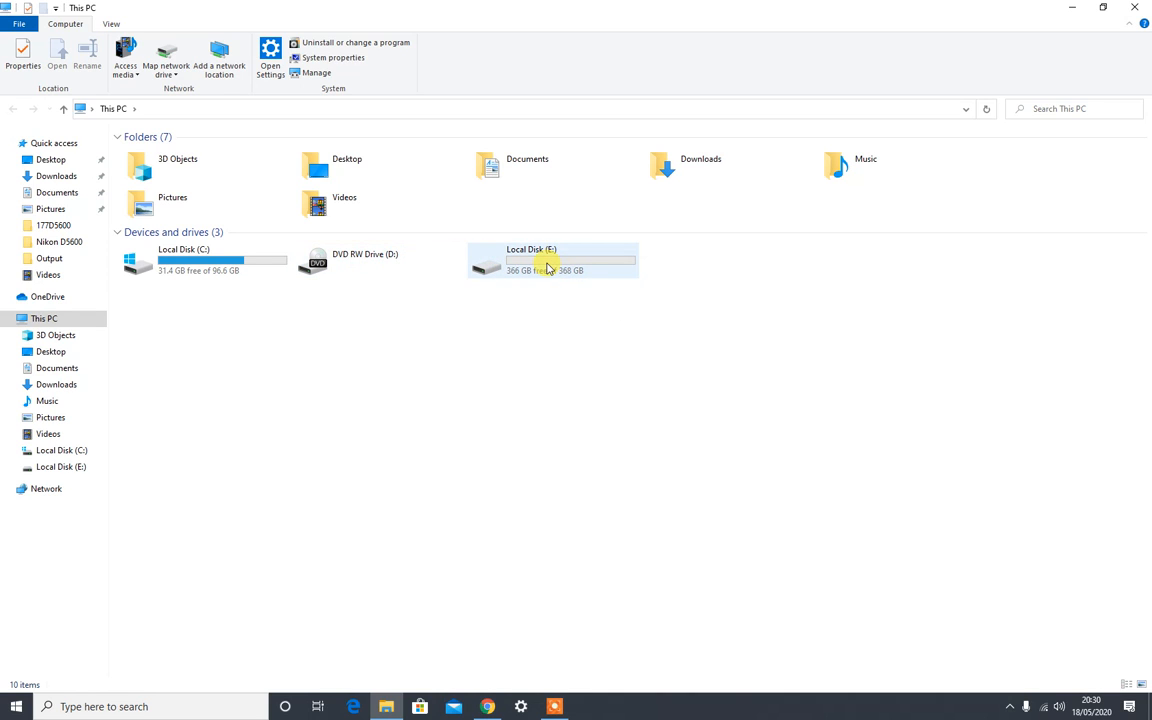
mouse_move(575, 265)
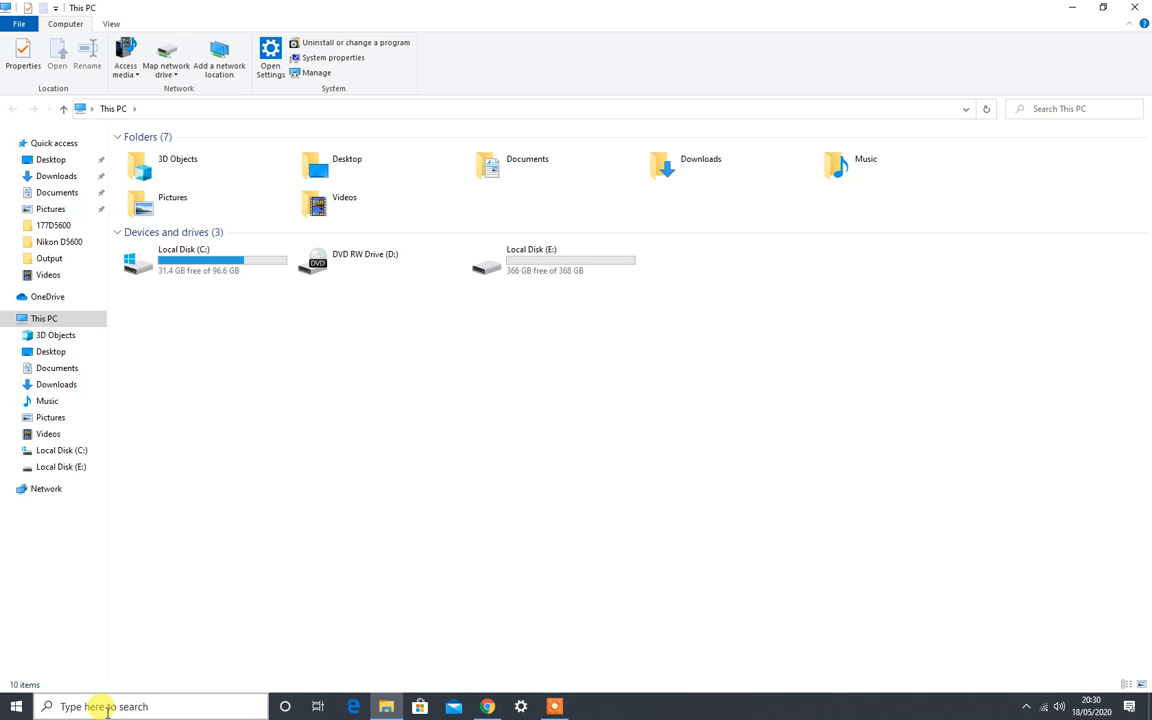
left_click(95, 706)
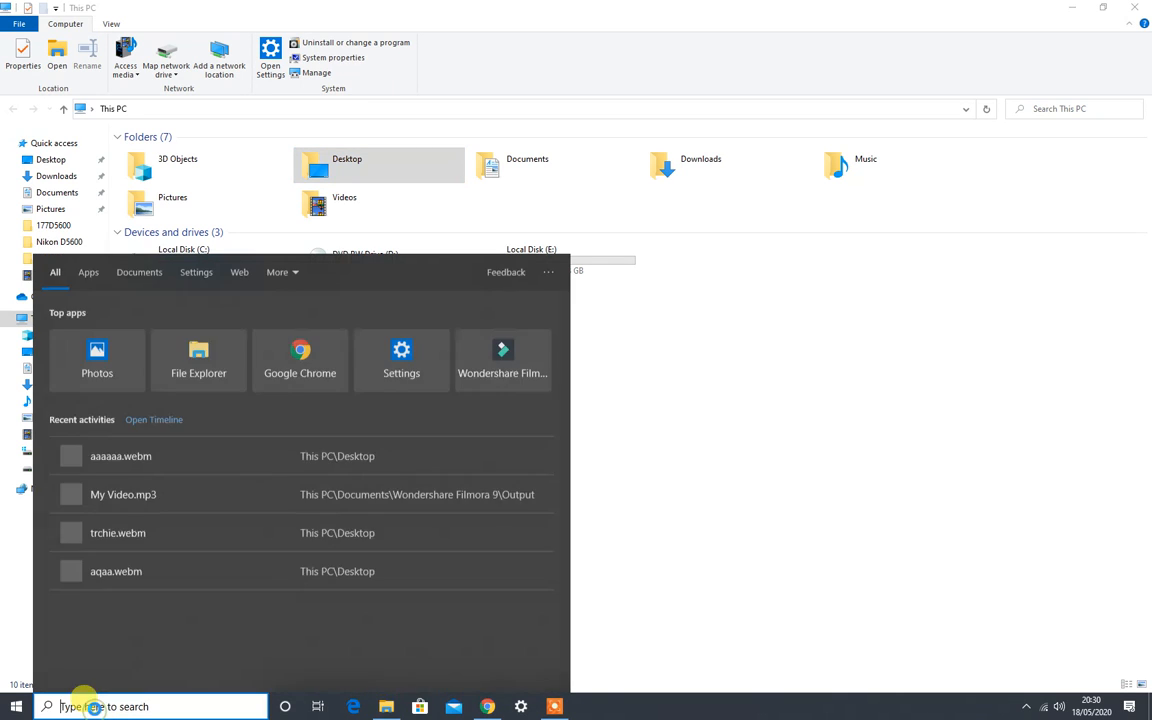
type("disk")
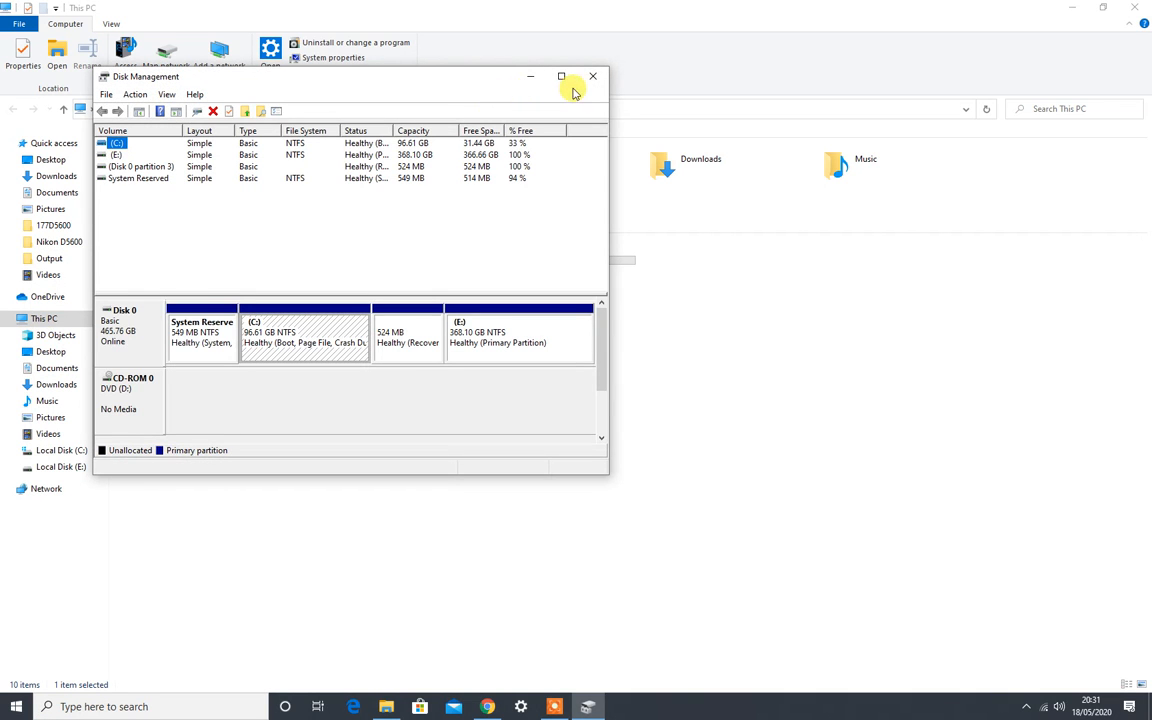
left_click(592, 76)
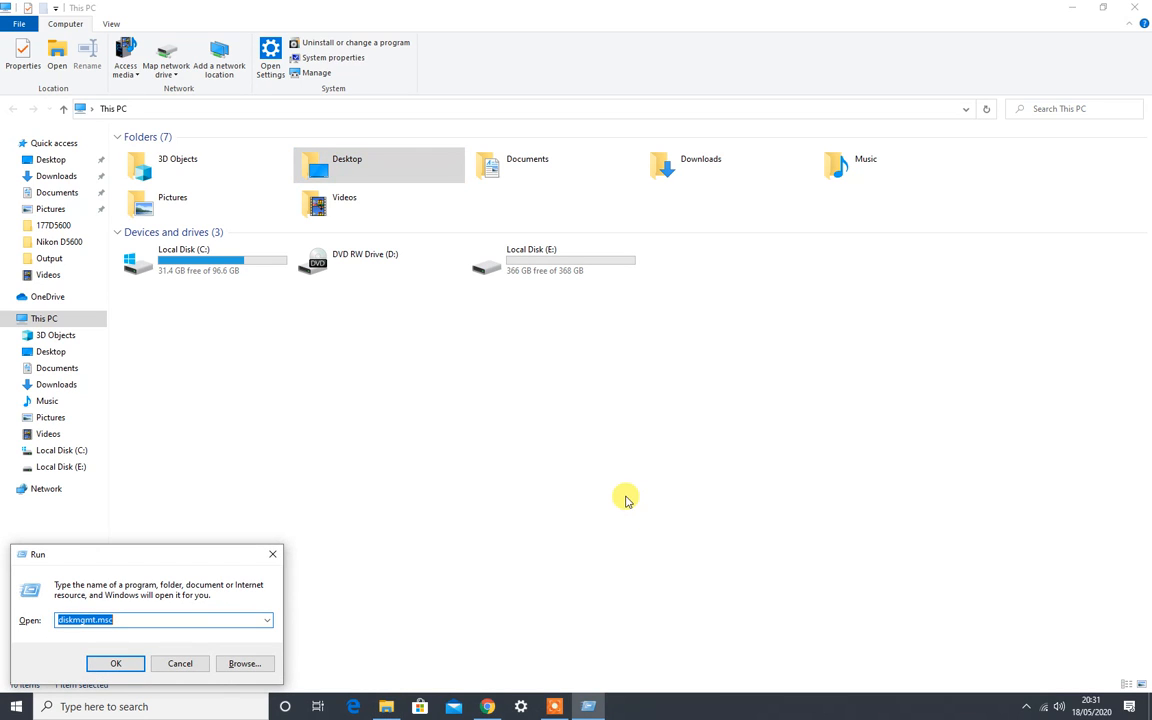
mouse_move(399, 567)
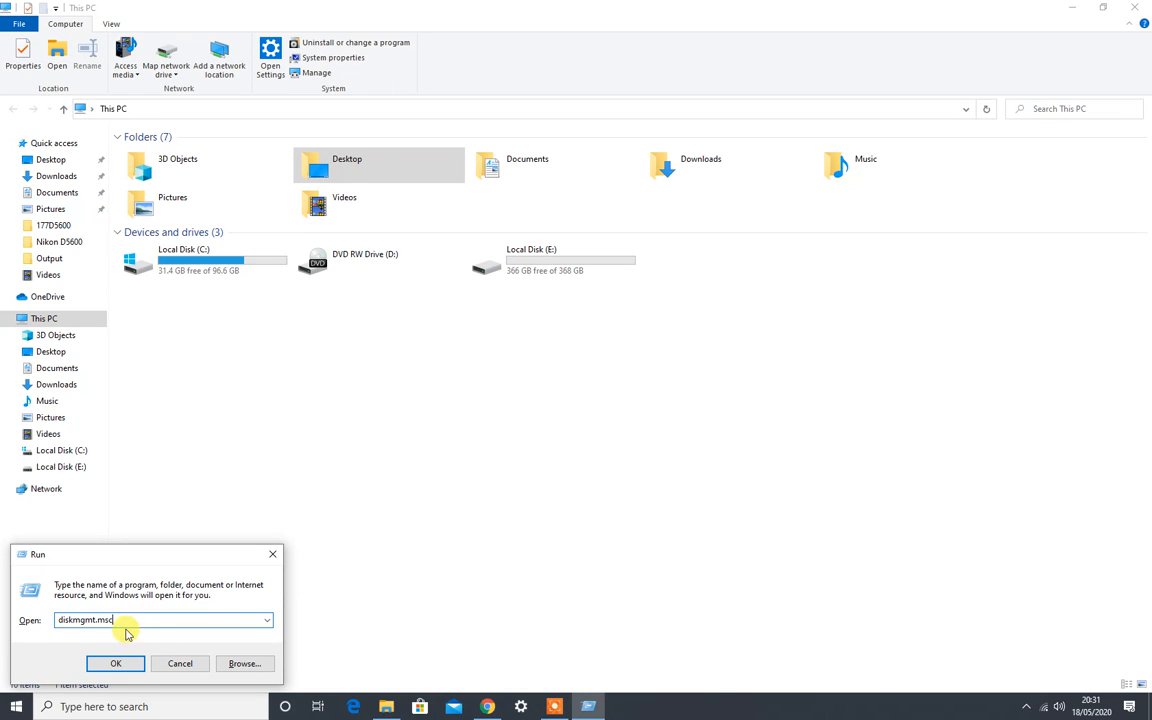
- Launch diskmgmt.msc from the Run dialog to reopen Disk Management
left_click(115, 663)
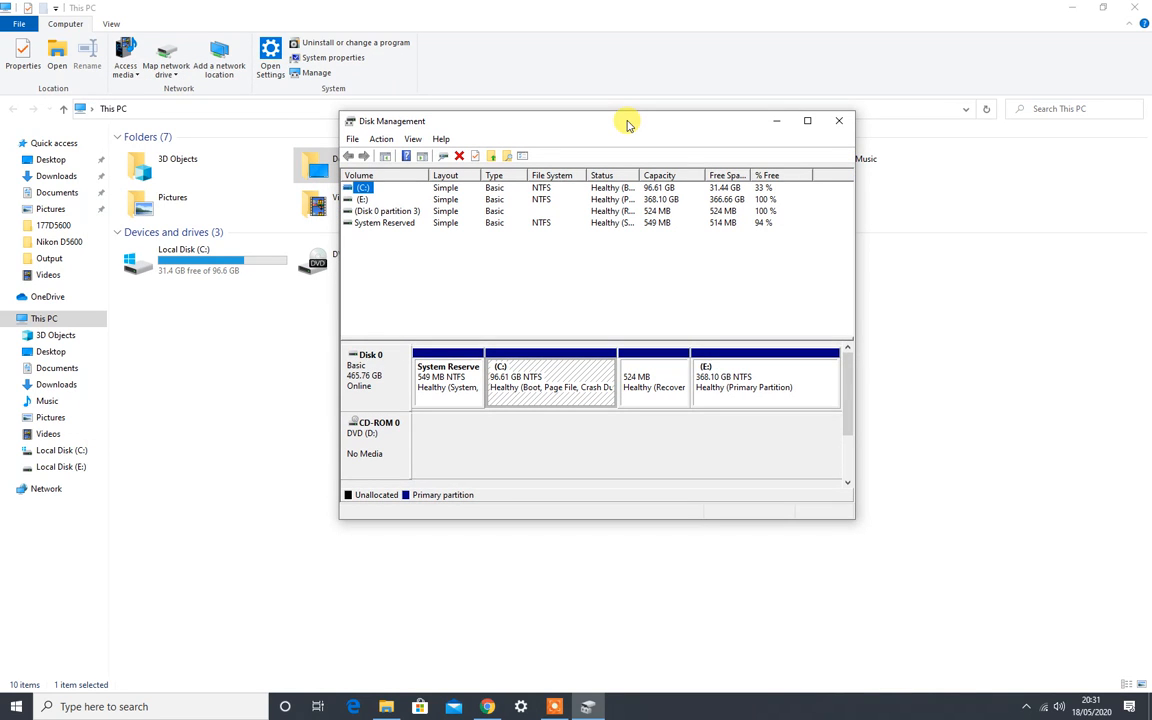
- Reposition the Disk Management window and bring up the actions menu for CD-ROM 0 (D:)
left_click_drag(628, 120, 385, 112)
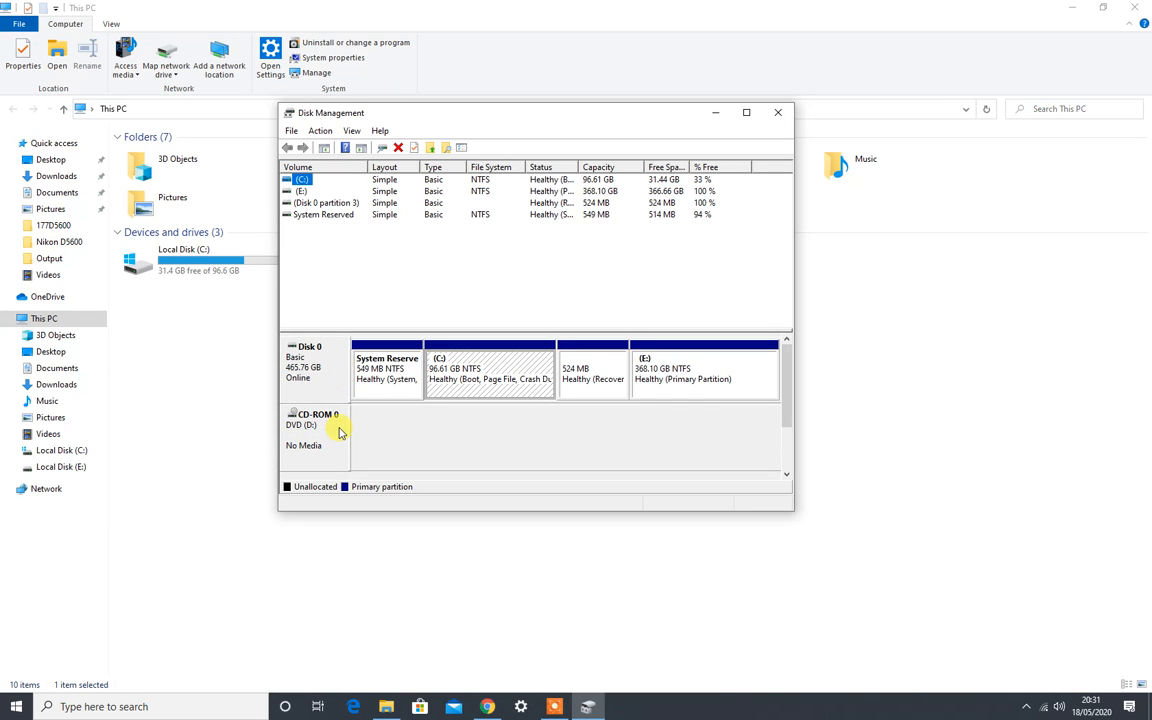
mouse_move(314, 441)
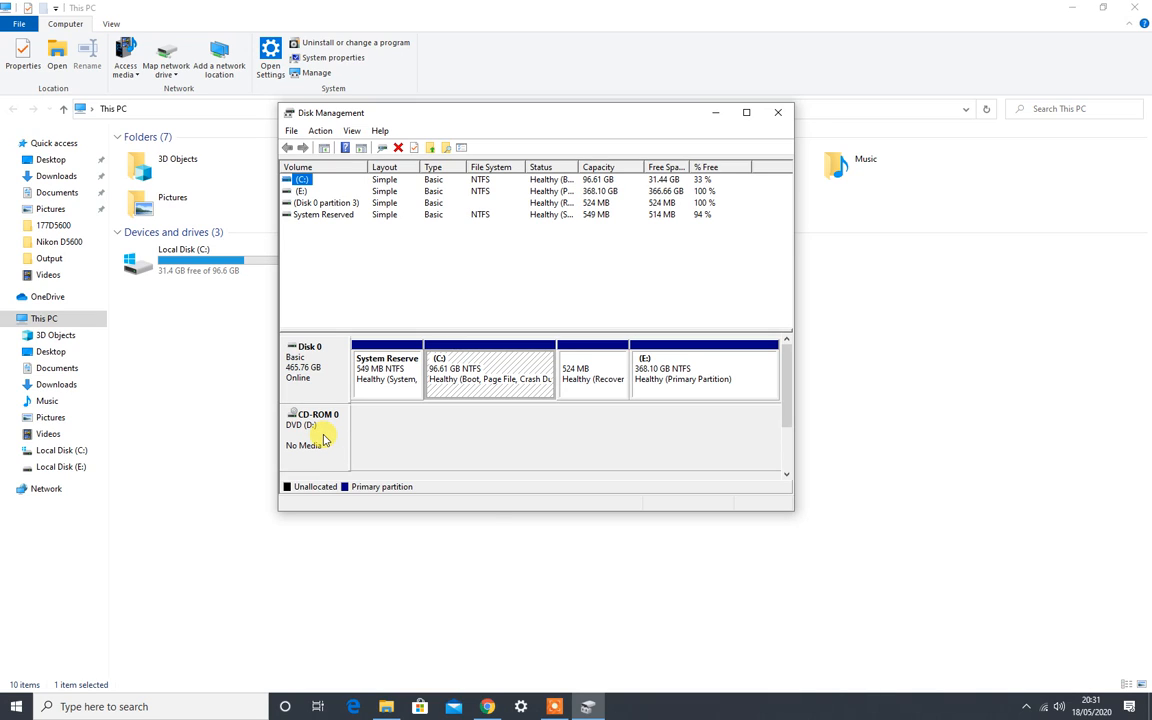
right_click(315, 430)
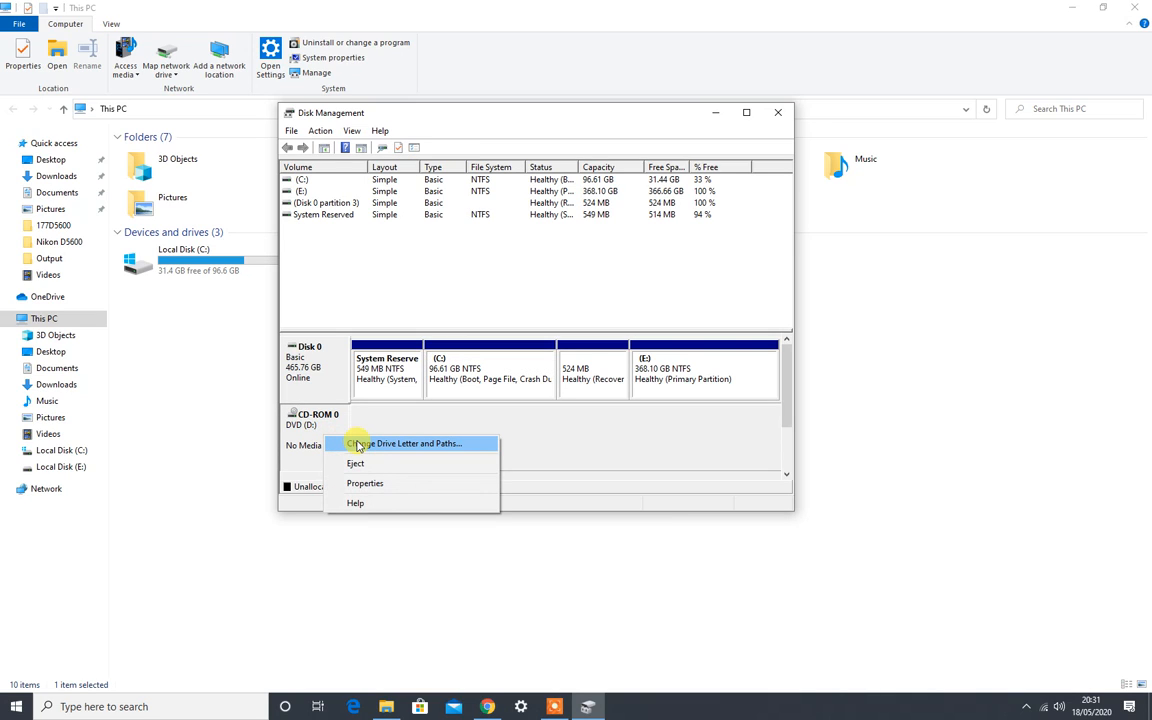
- Change the DVD drive's letter from D: to H:, accepting the drive-letter warning
left_click(411, 443)
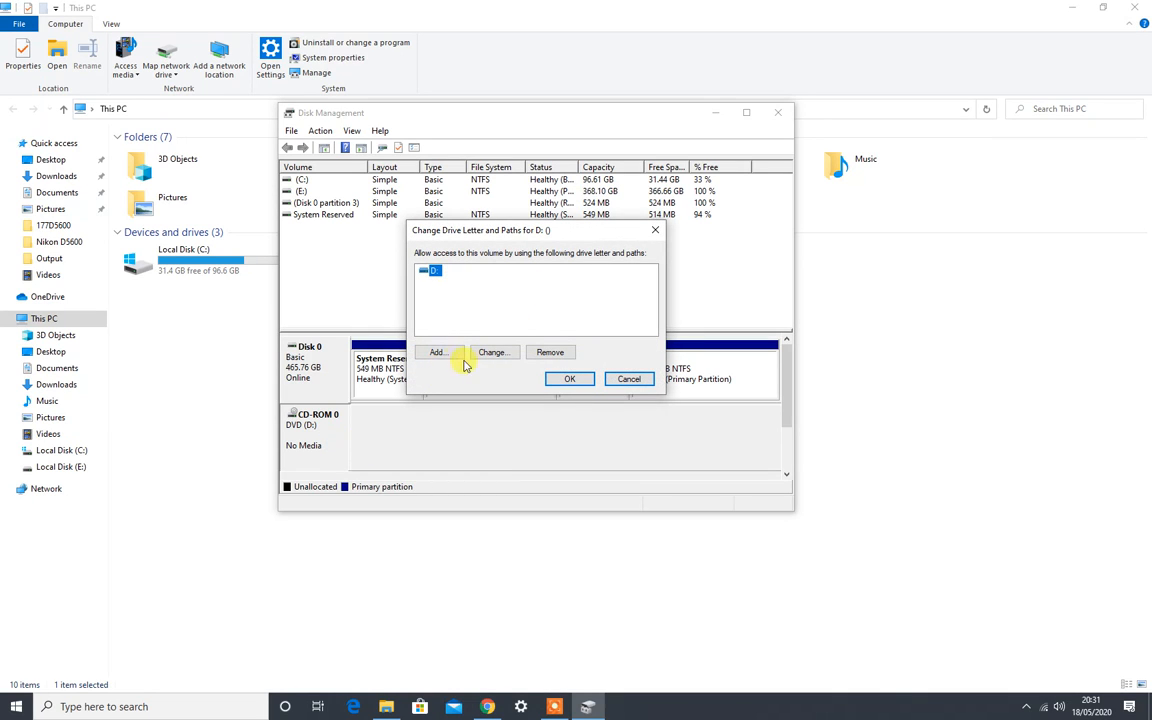
mouse_move(476, 295)
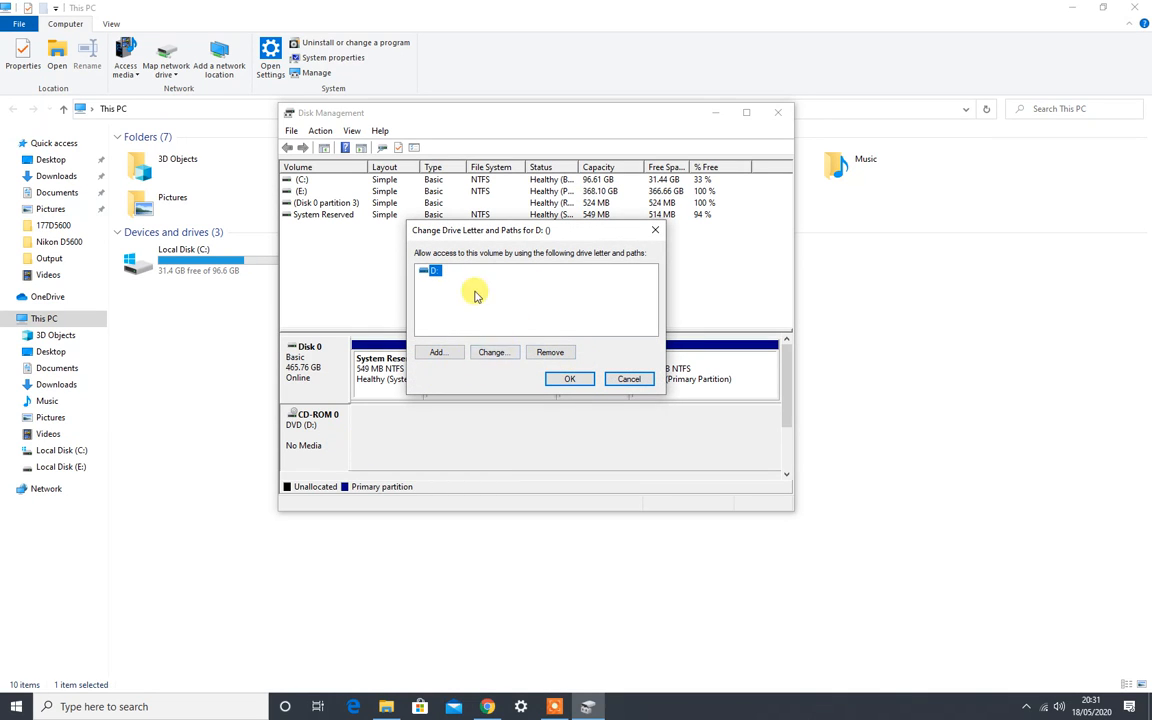
left_click(492, 351)
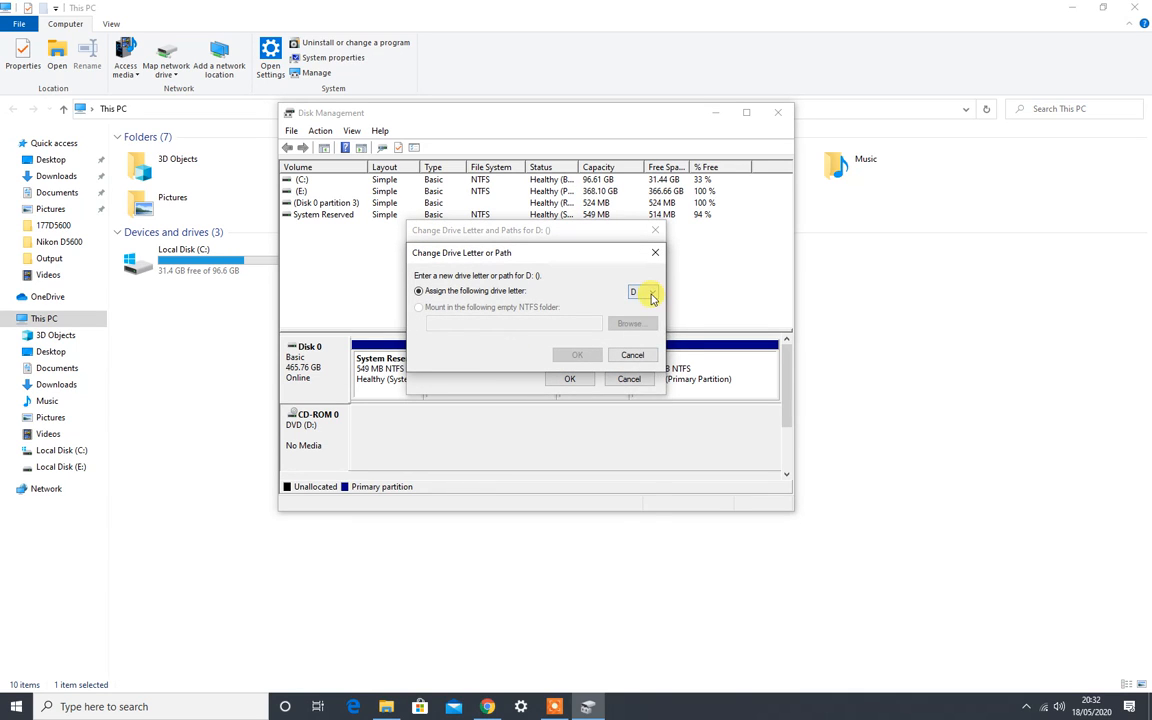
left_click(650, 291)
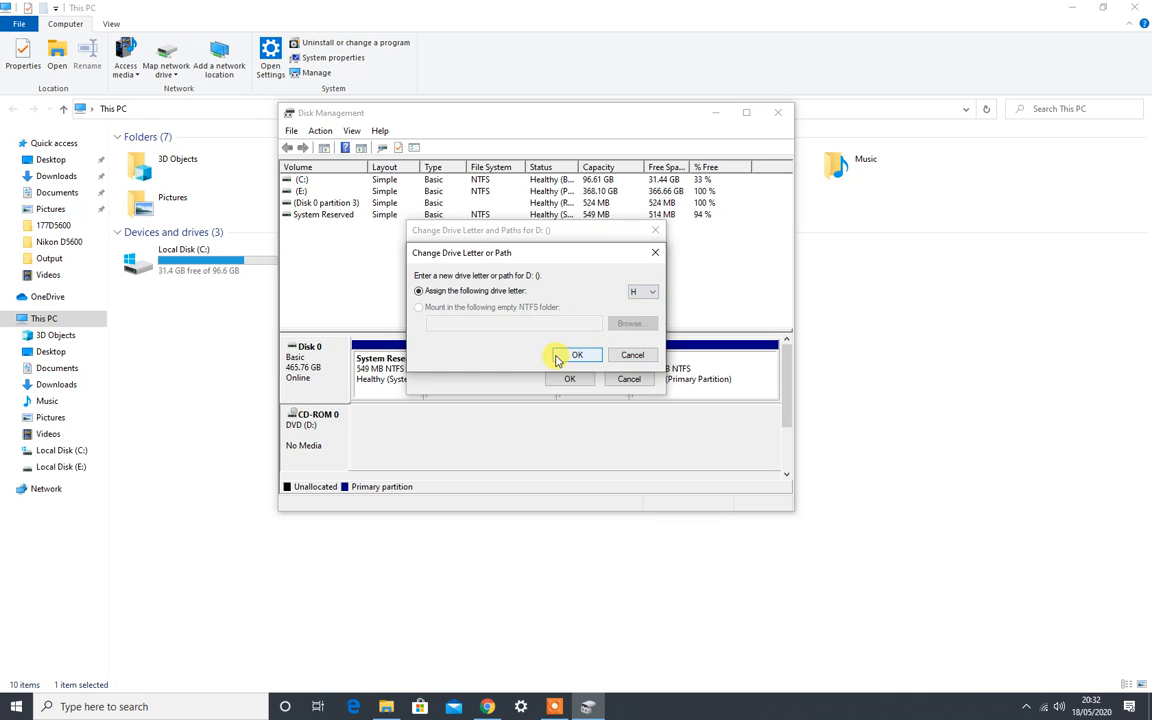
left_click(577, 355)
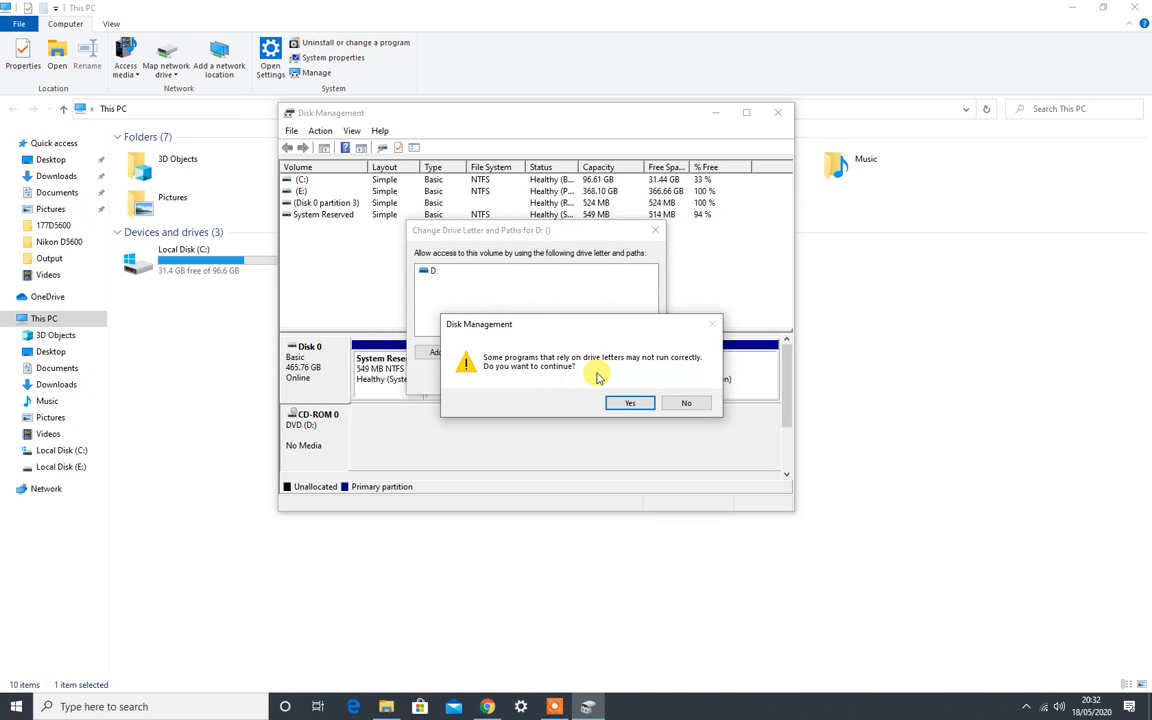
left_click(629, 402)
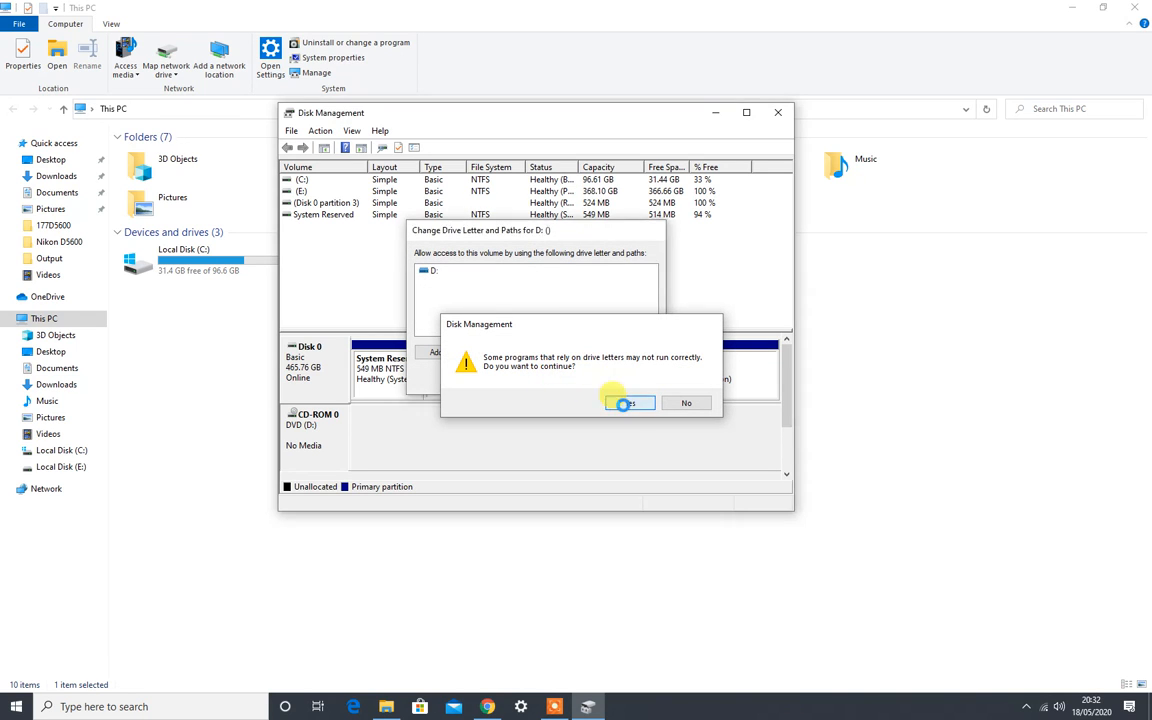
left_click(623, 402)
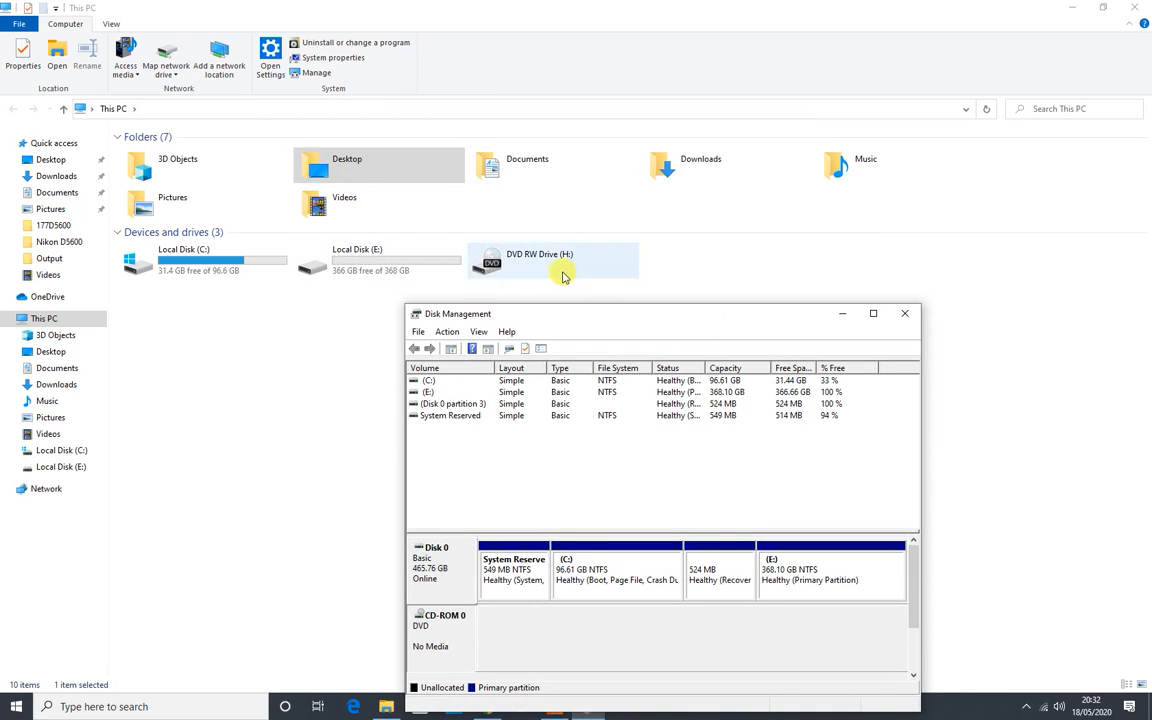
mouse_move(578, 253)
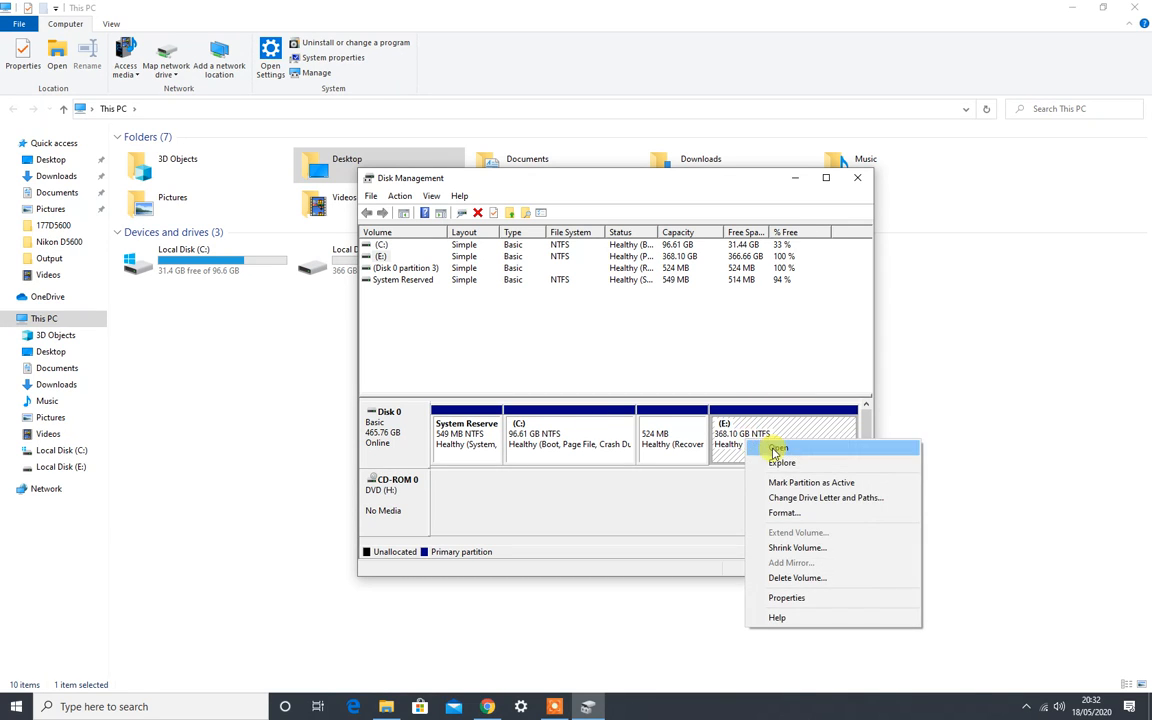
- Reassign the 368 GB Disk 0 partition from E: to D:
left_click(825, 497)
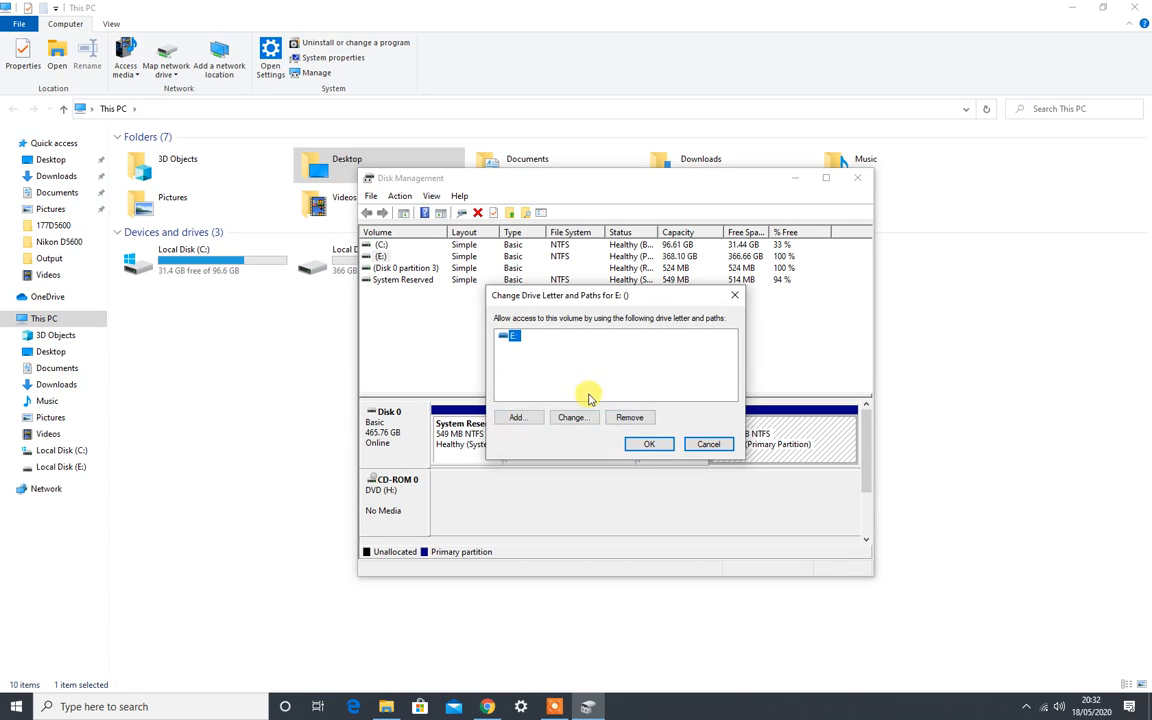
left_click(573, 417)
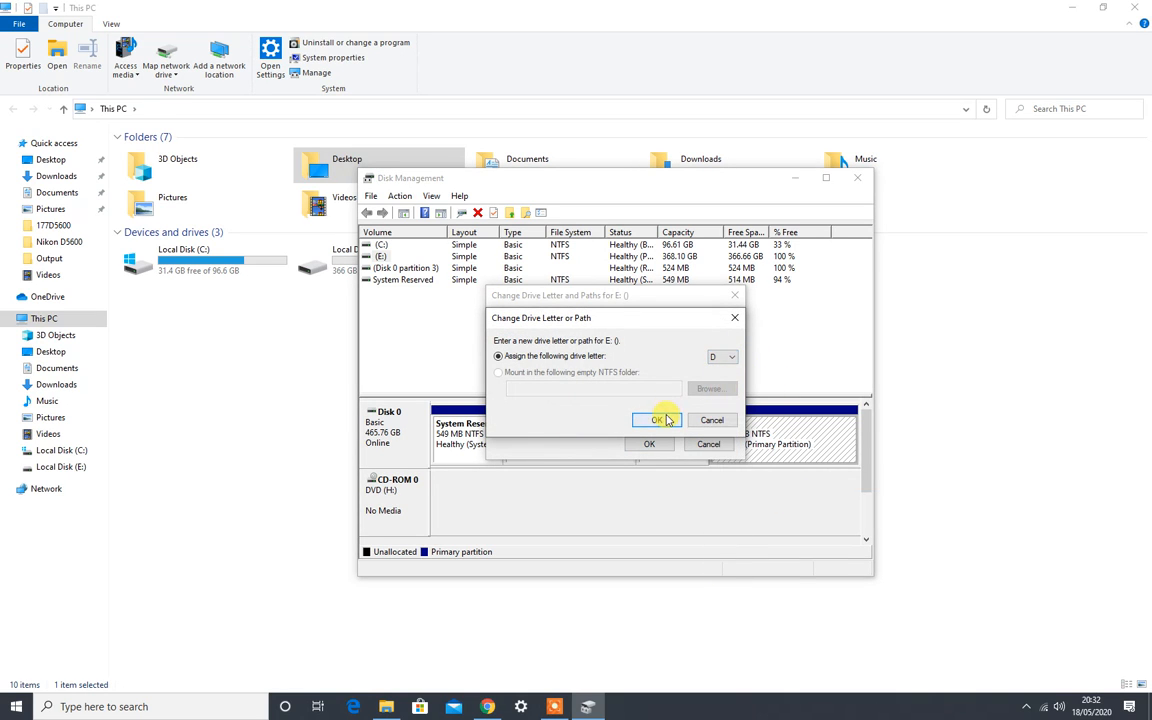
left_click(651, 419)
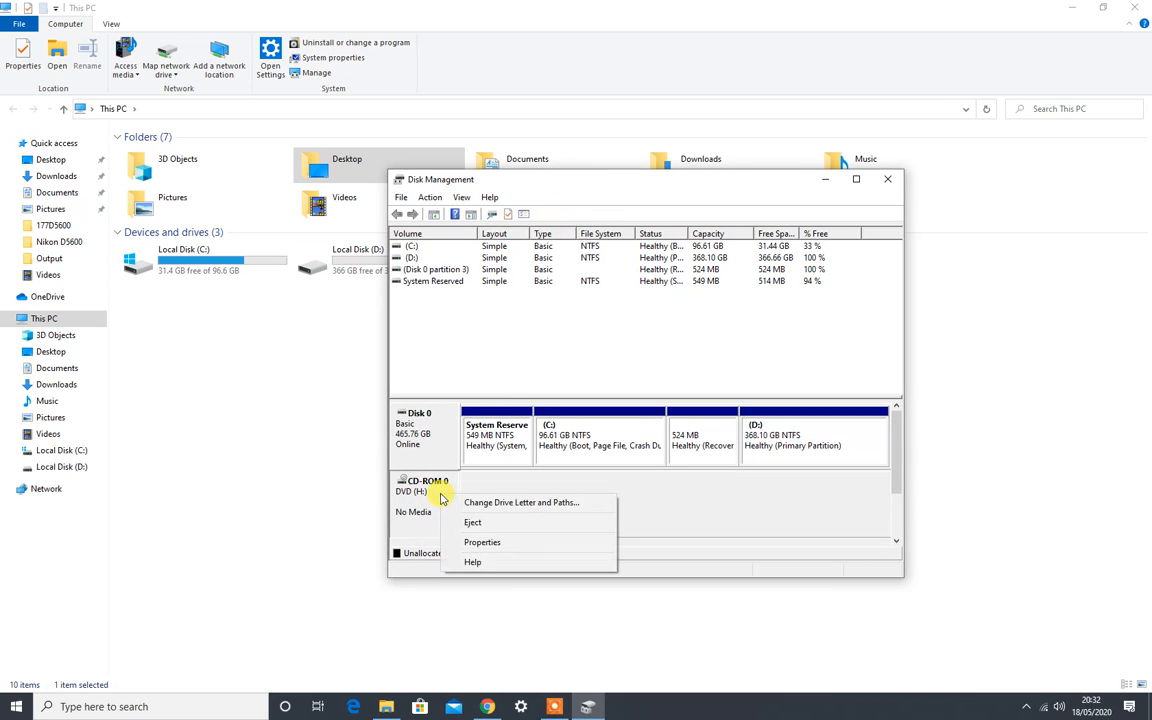
- Switch the DVD drive from H: to E: and confirm the change
left_click(521, 502)
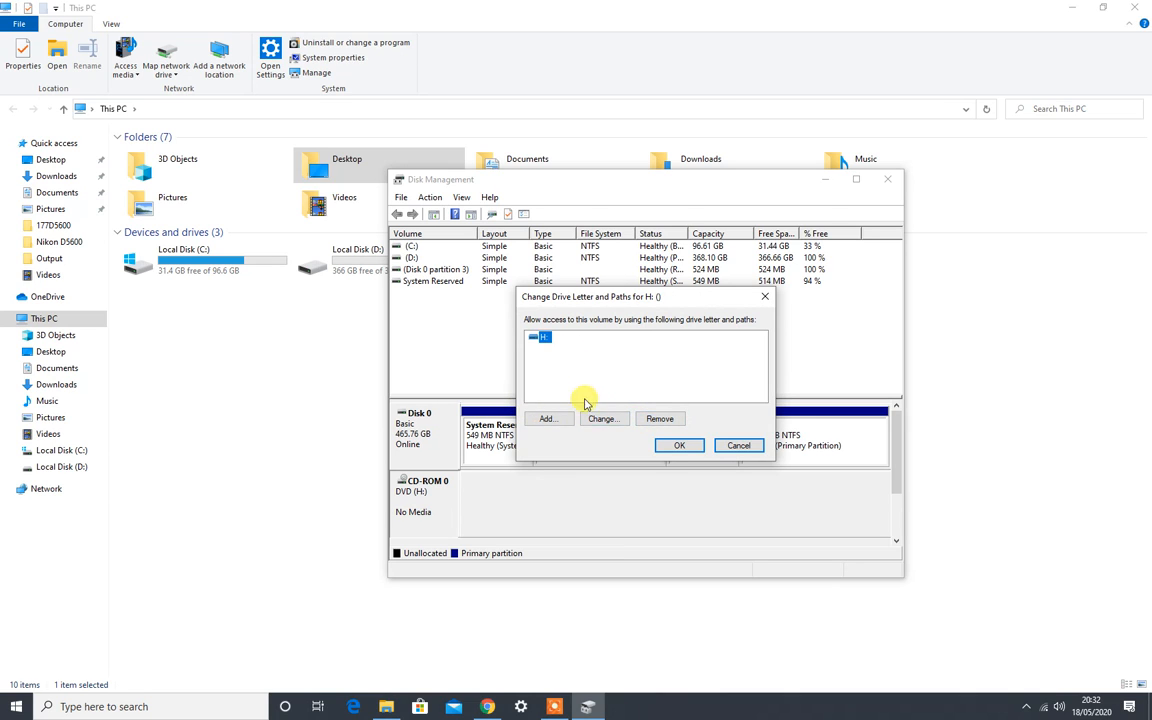
left_click(603, 418)
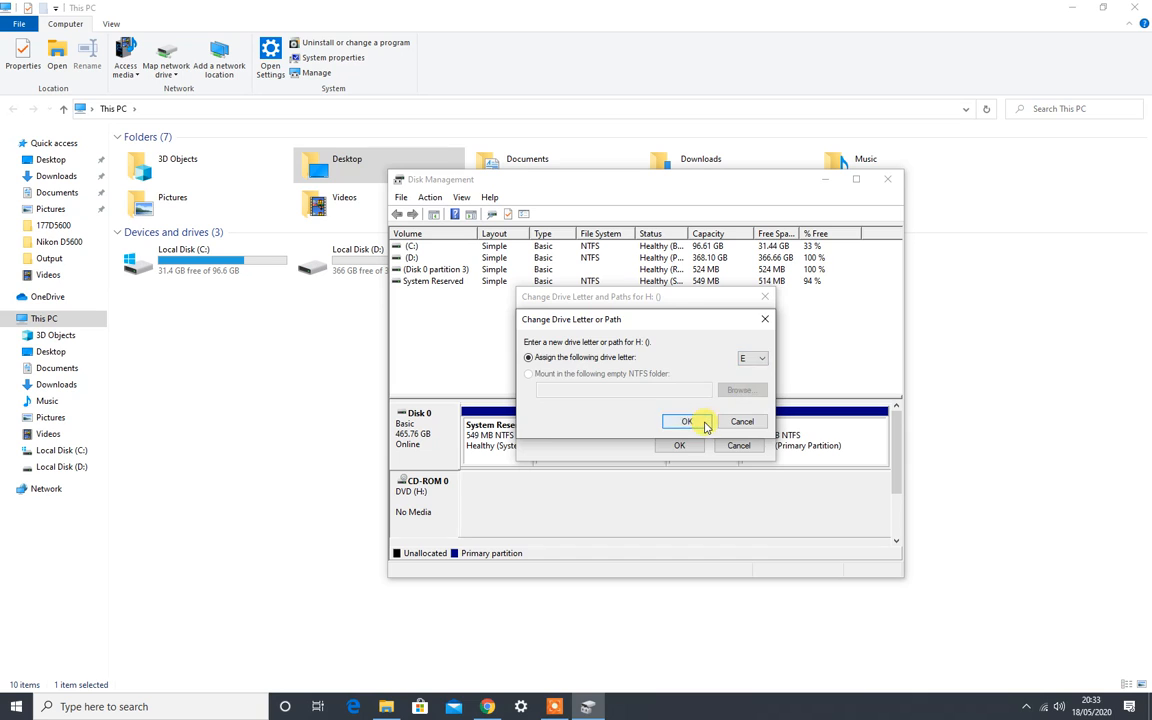
left_click(686, 421)
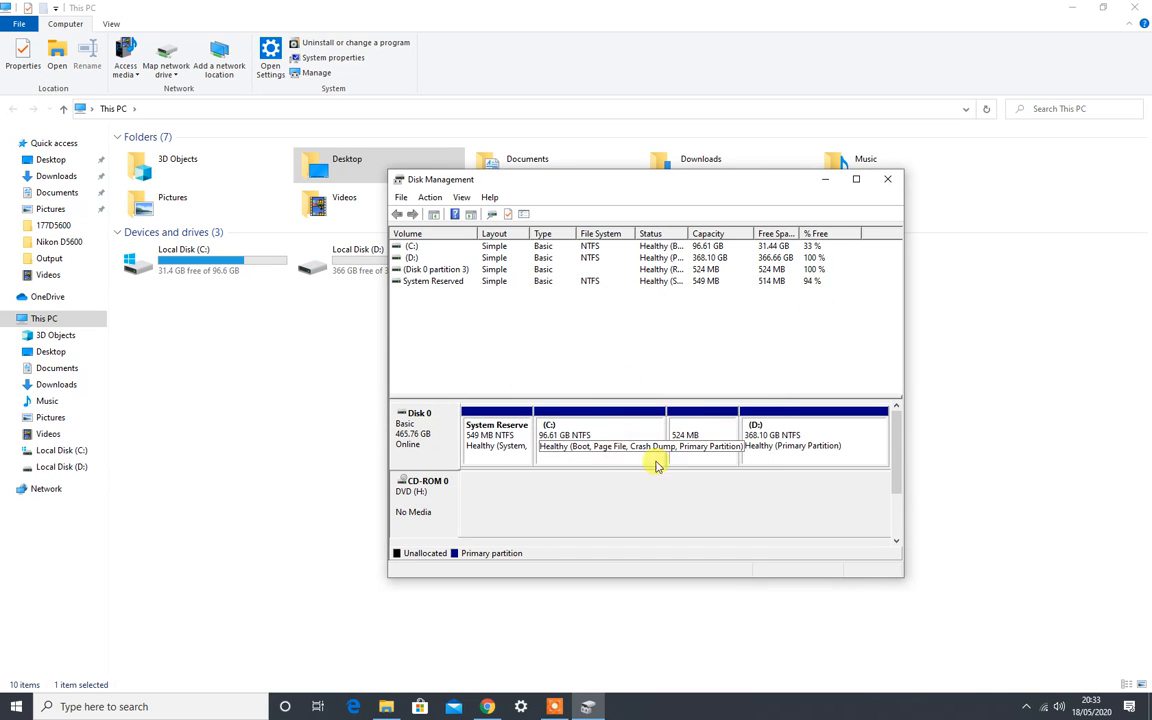
left_click(886, 179)
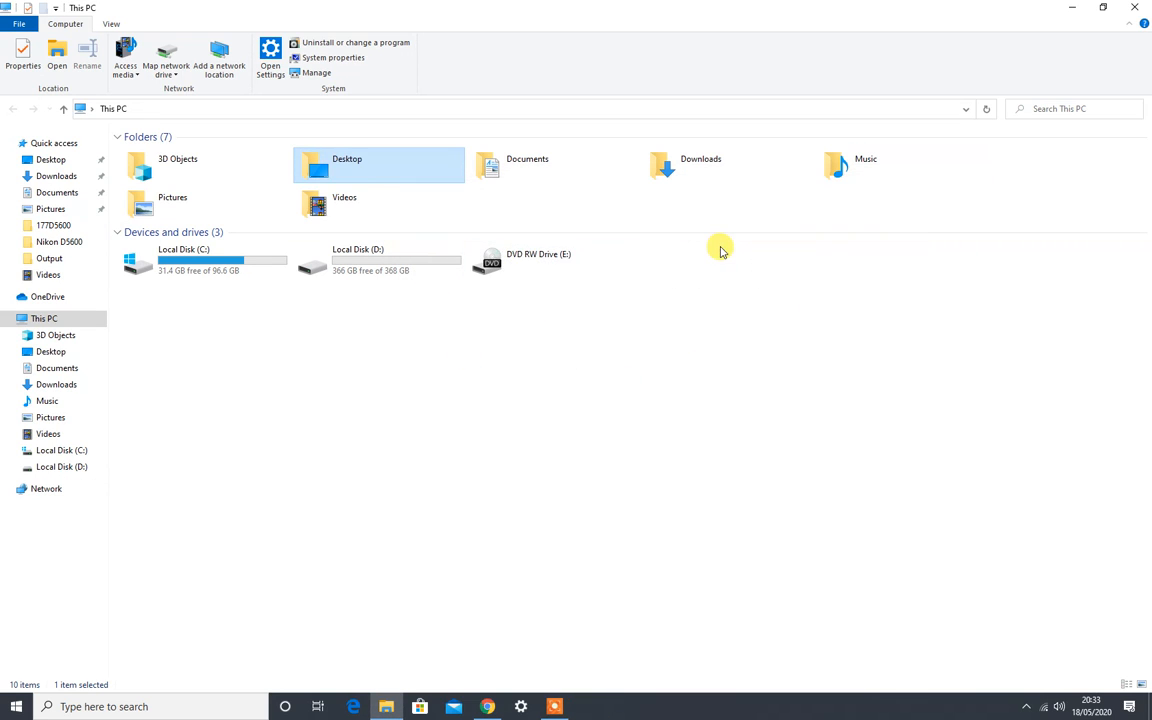
left_click(481, 347)
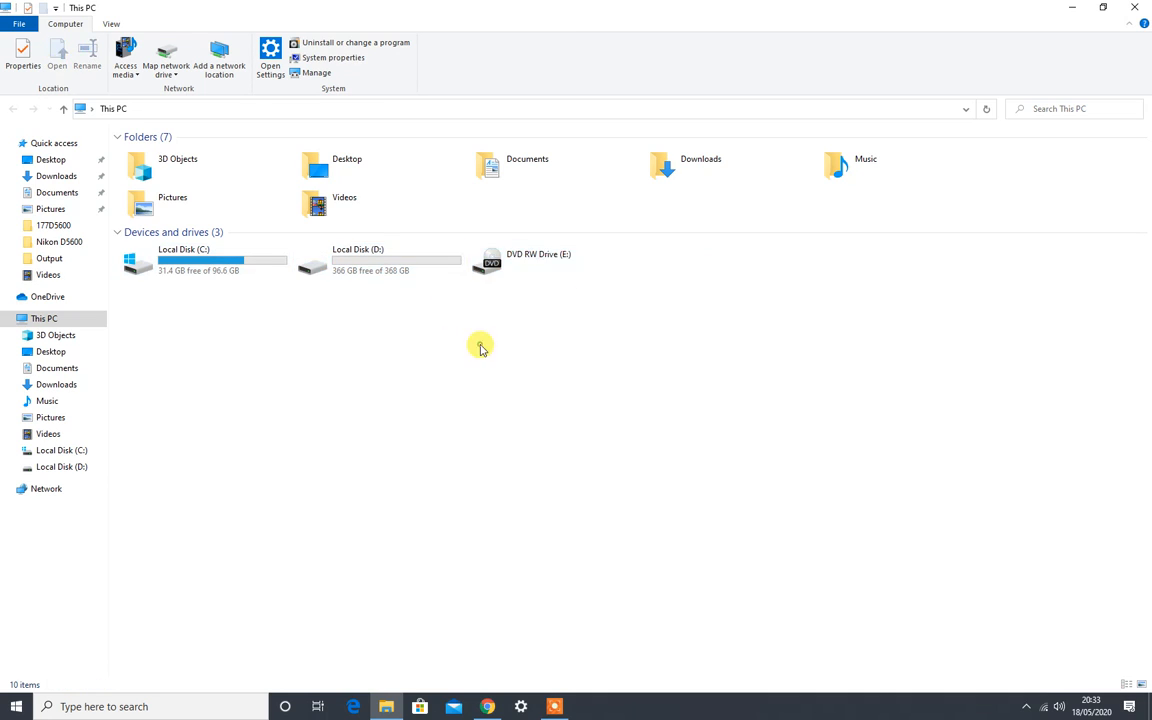
mouse_move(707, 440)
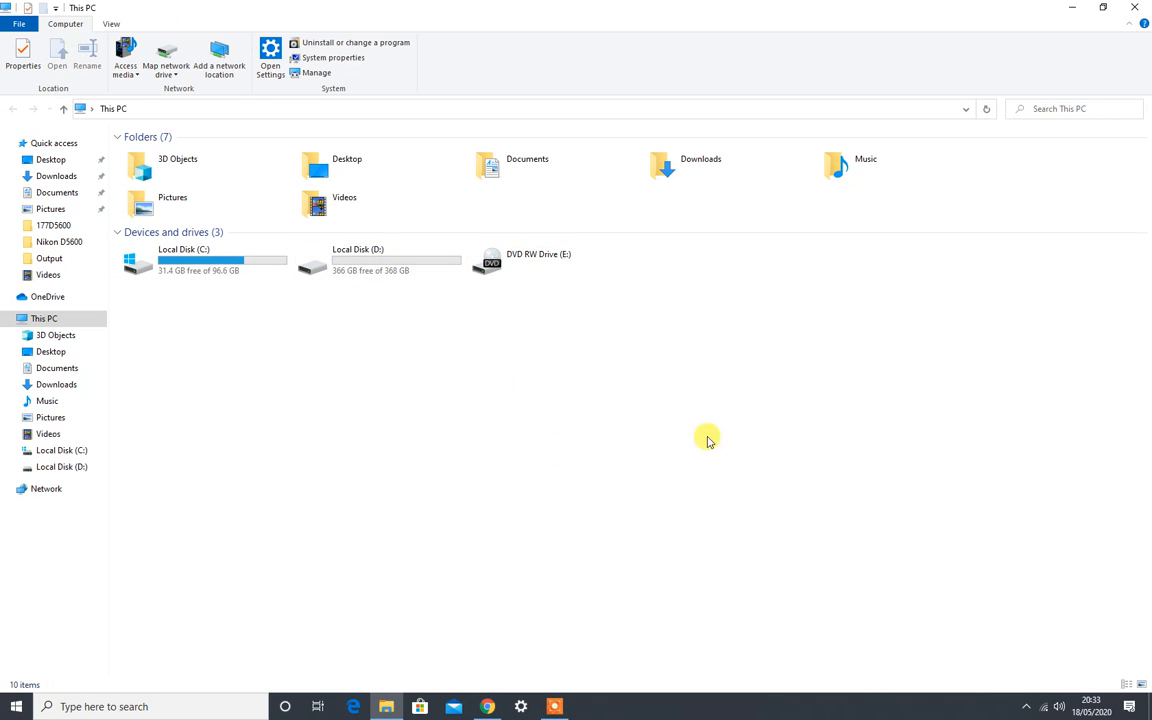
mouse_move(700, 275)
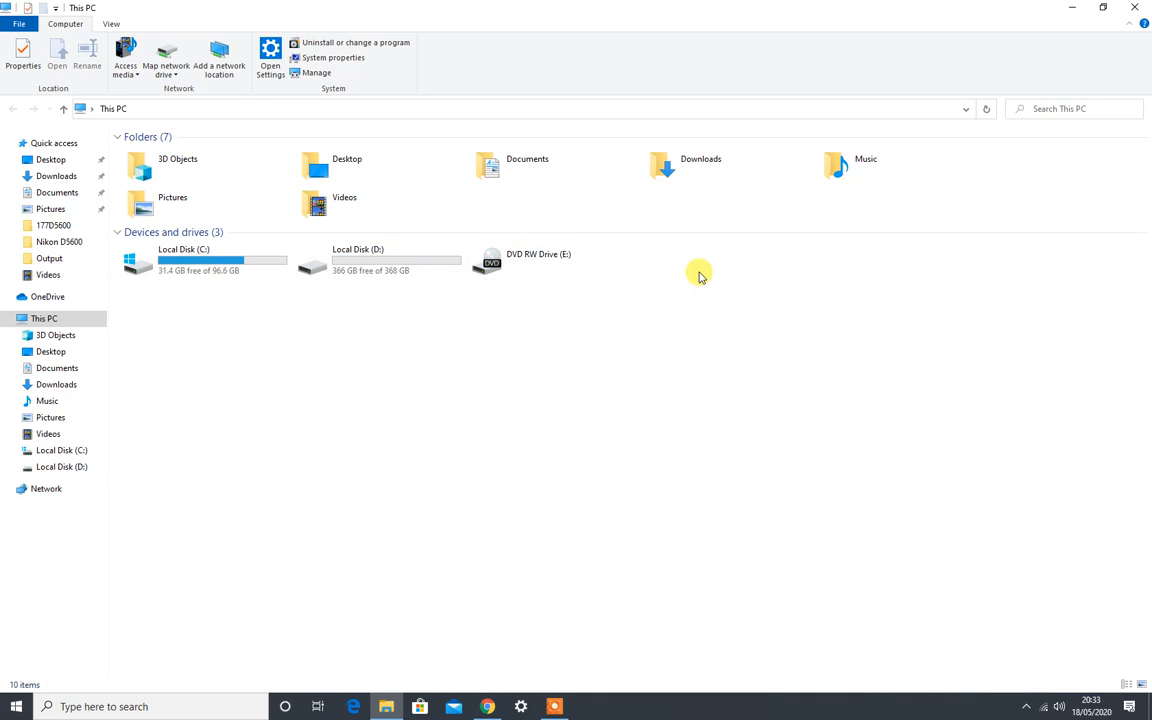